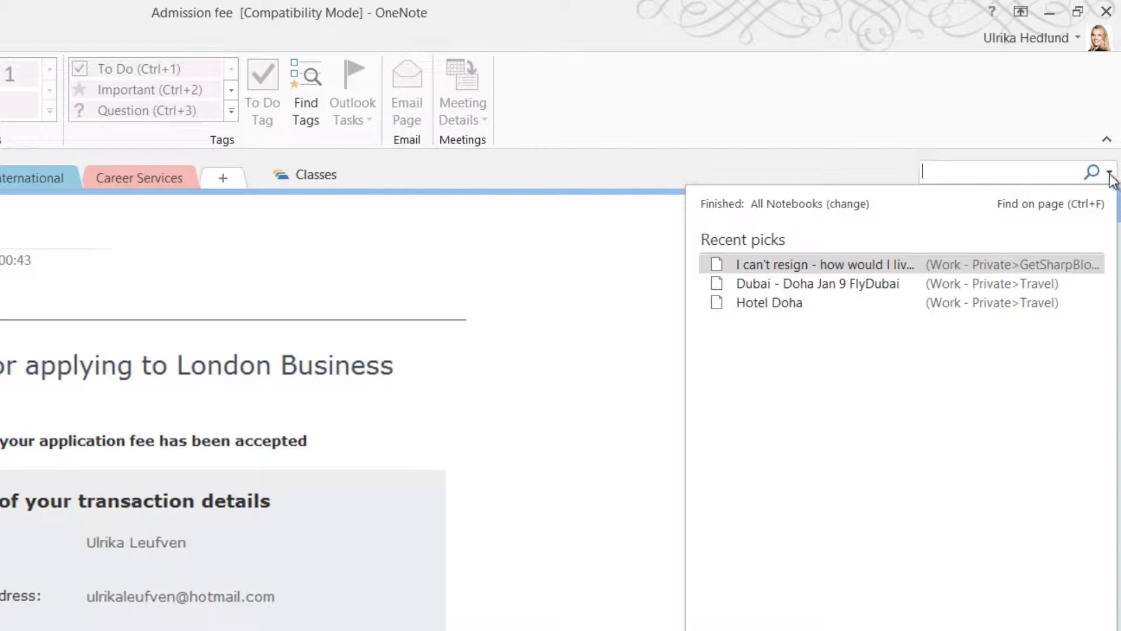
- Search all notebooks for 'Professor Brand' and open the Elective walkthrough page
click(1109, 171)
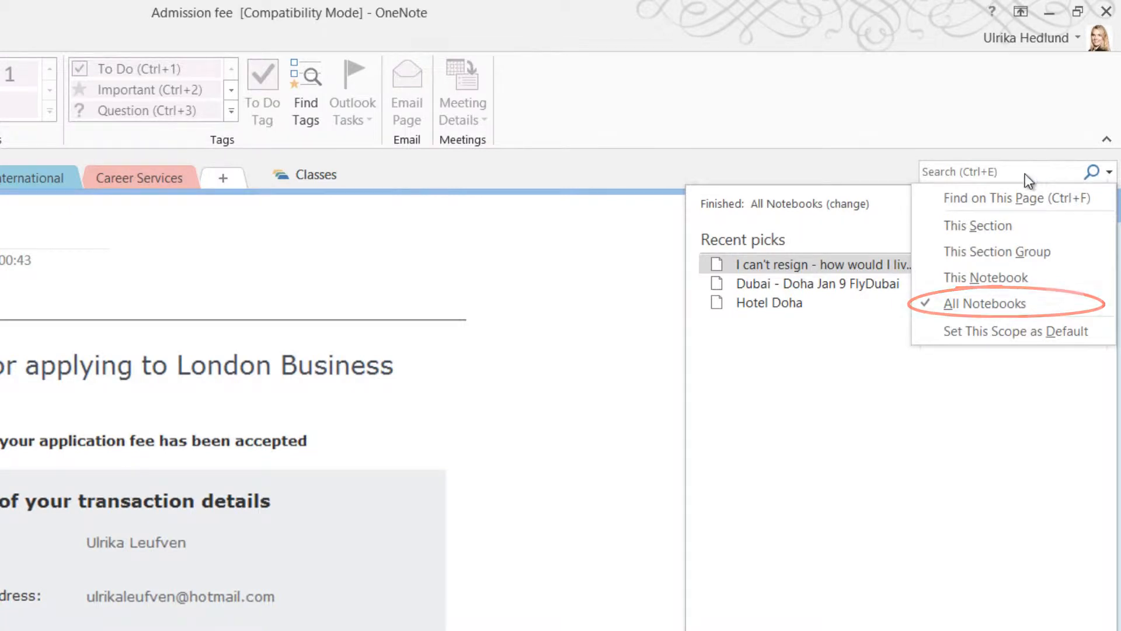
click(981, 302)
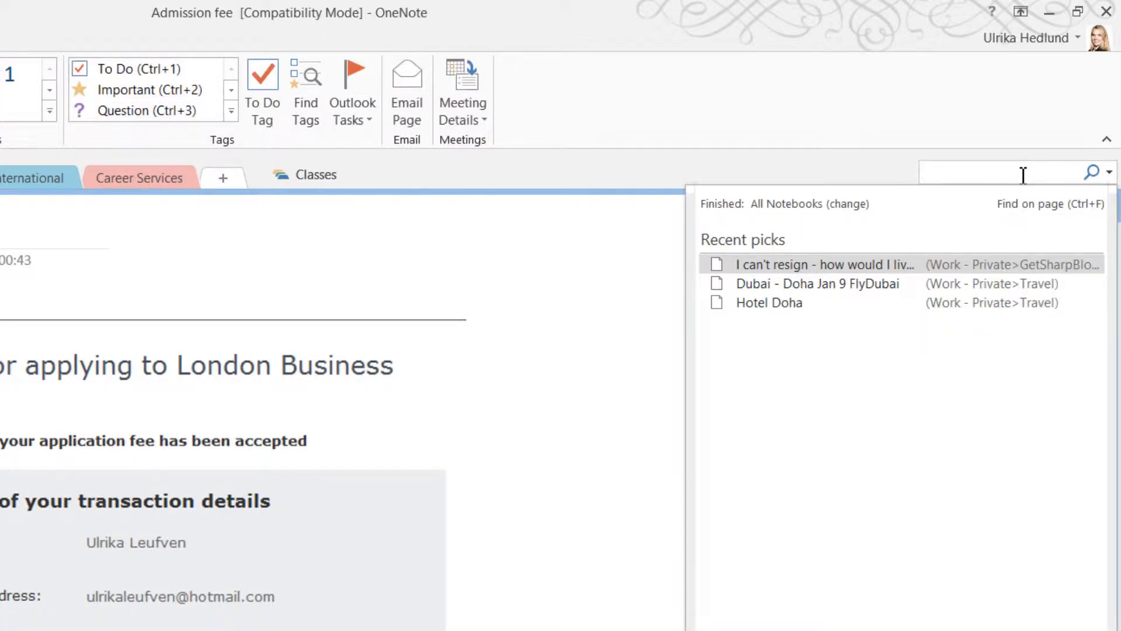
text(Professor Brand)
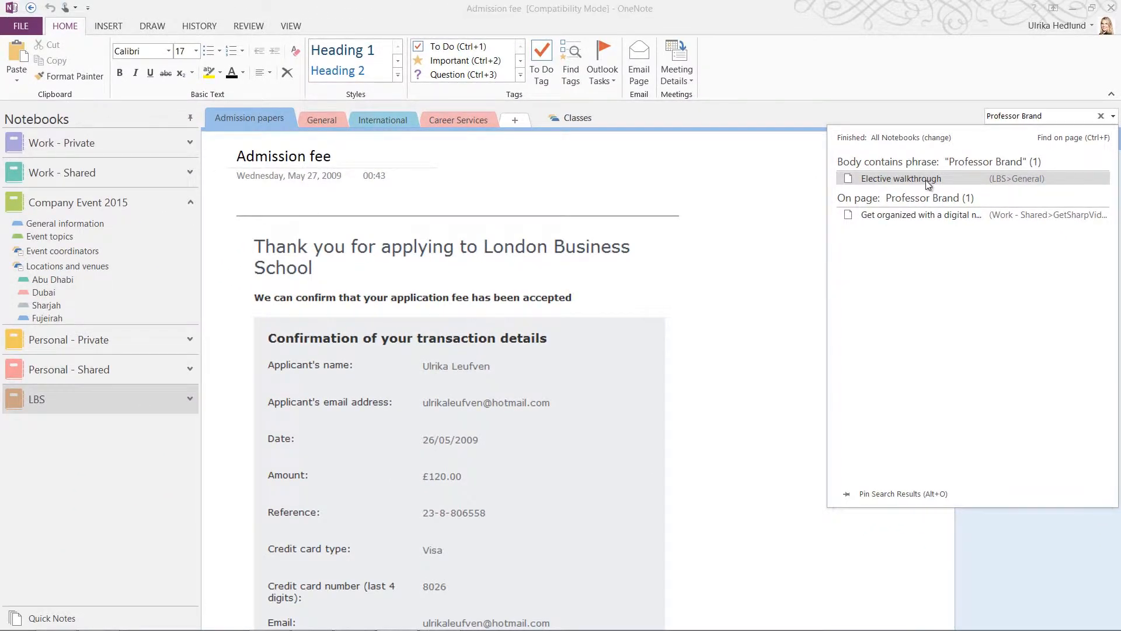
click(899, 178)
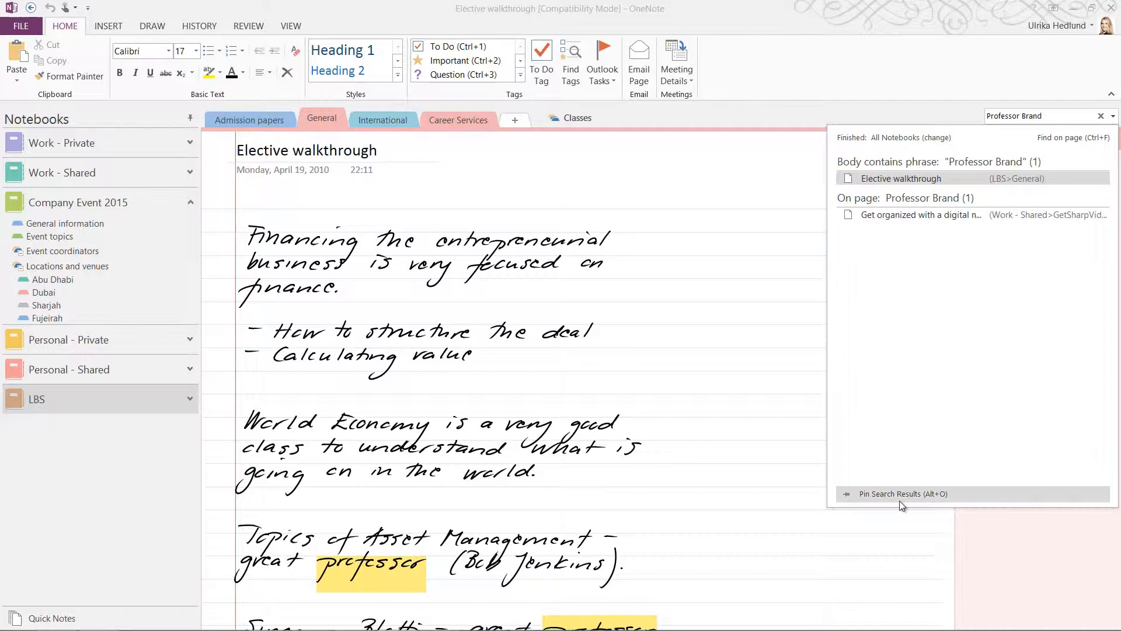
- Pin the 'Professor Brand' search results as a side pane and scroll down the page
click(902, 494)
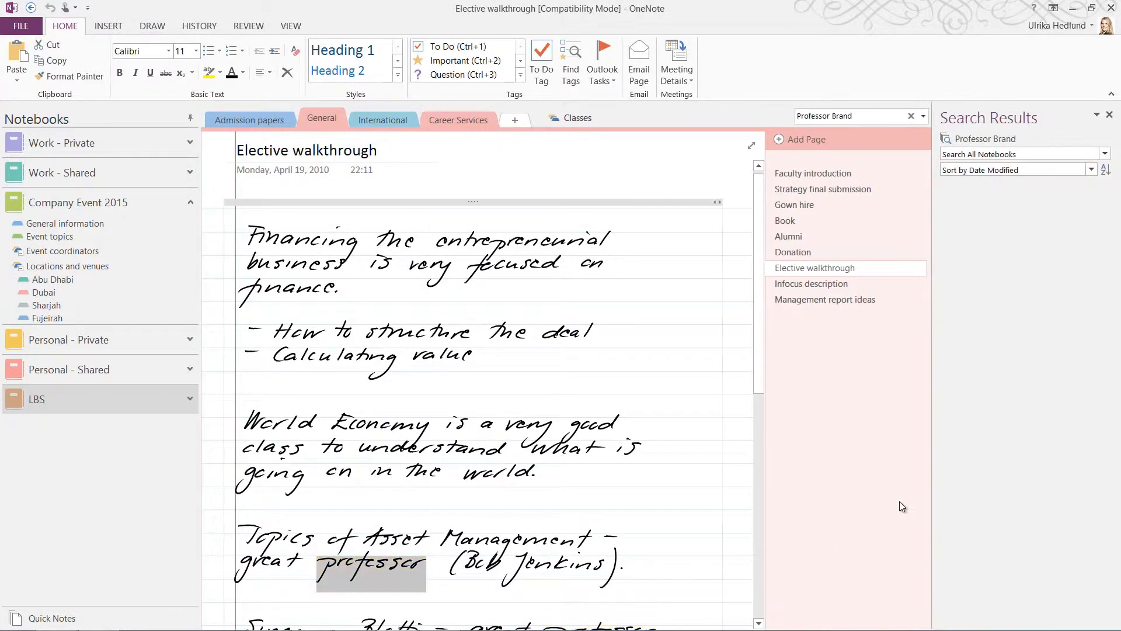
scroll(down, 3)
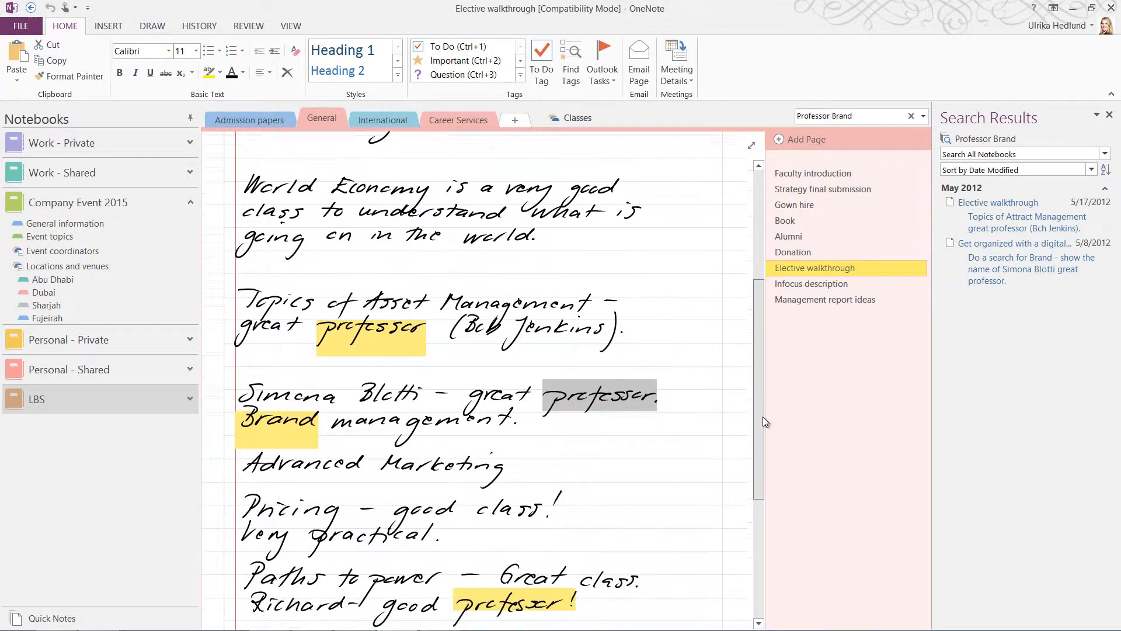
scroll(down, 3)
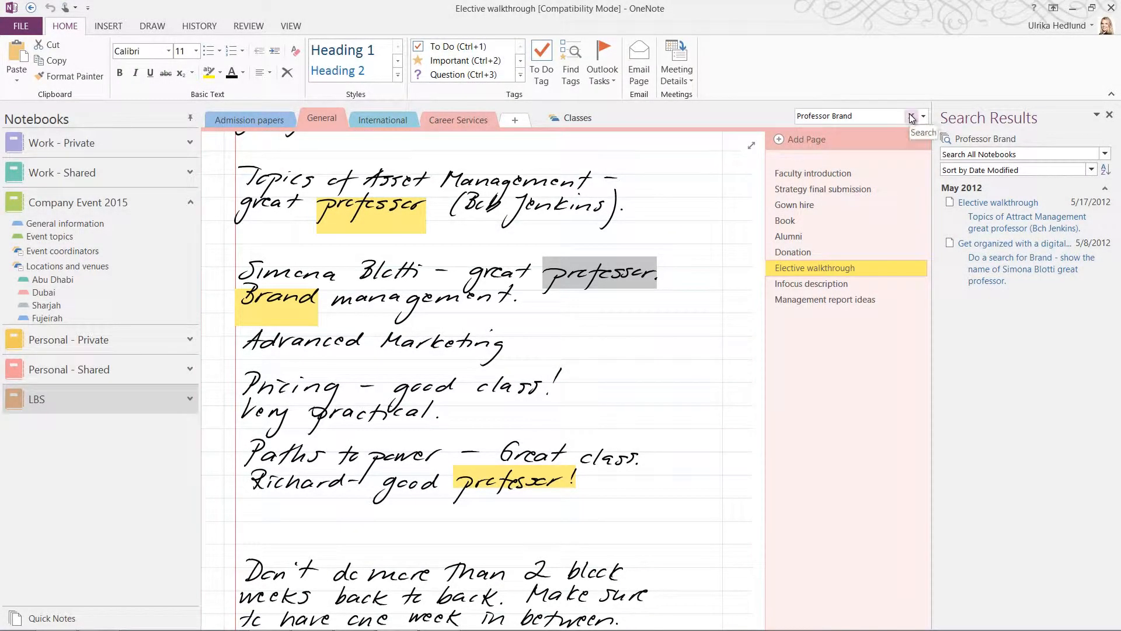
- Search for 'Simona' and open the Brands and Branding lecture slide result
text(Simona)
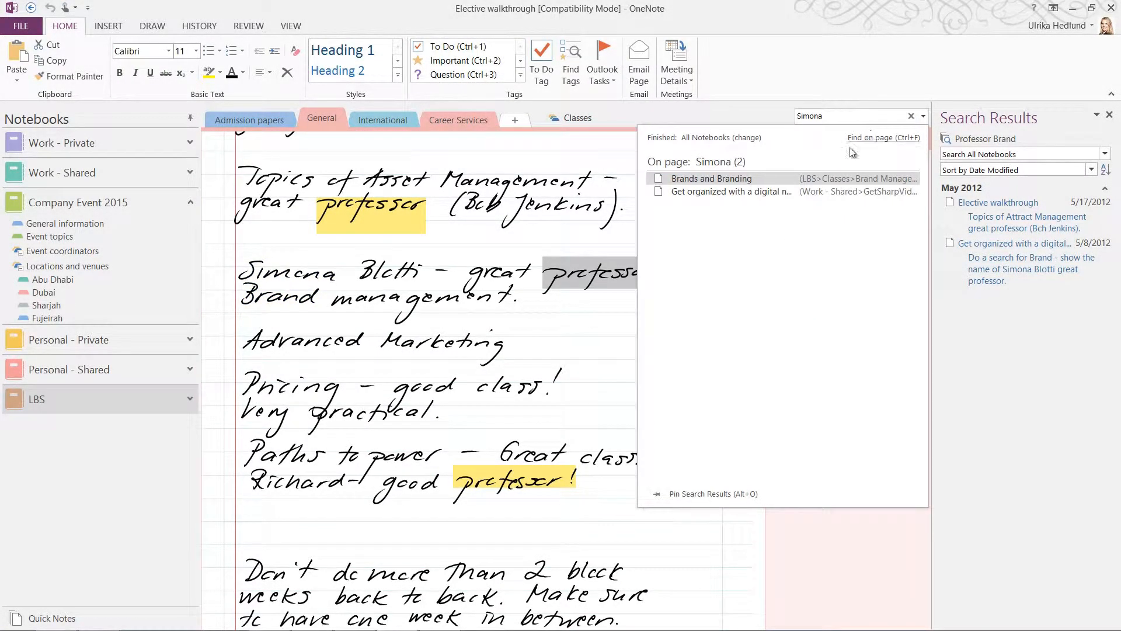
click(711, 178)
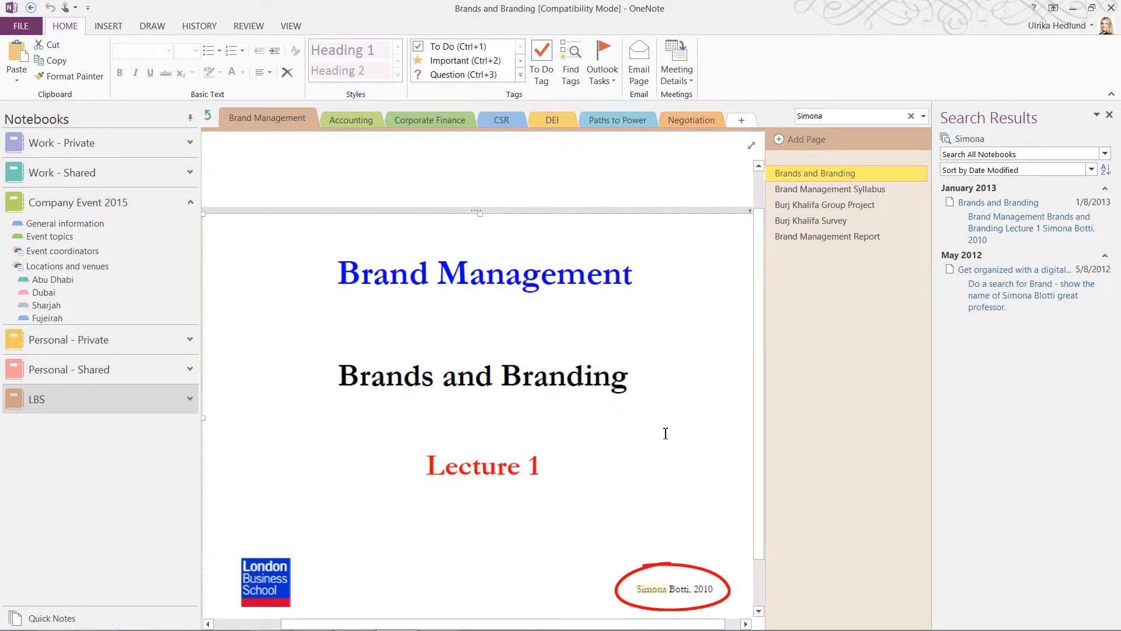
mouse_move(662, 430)
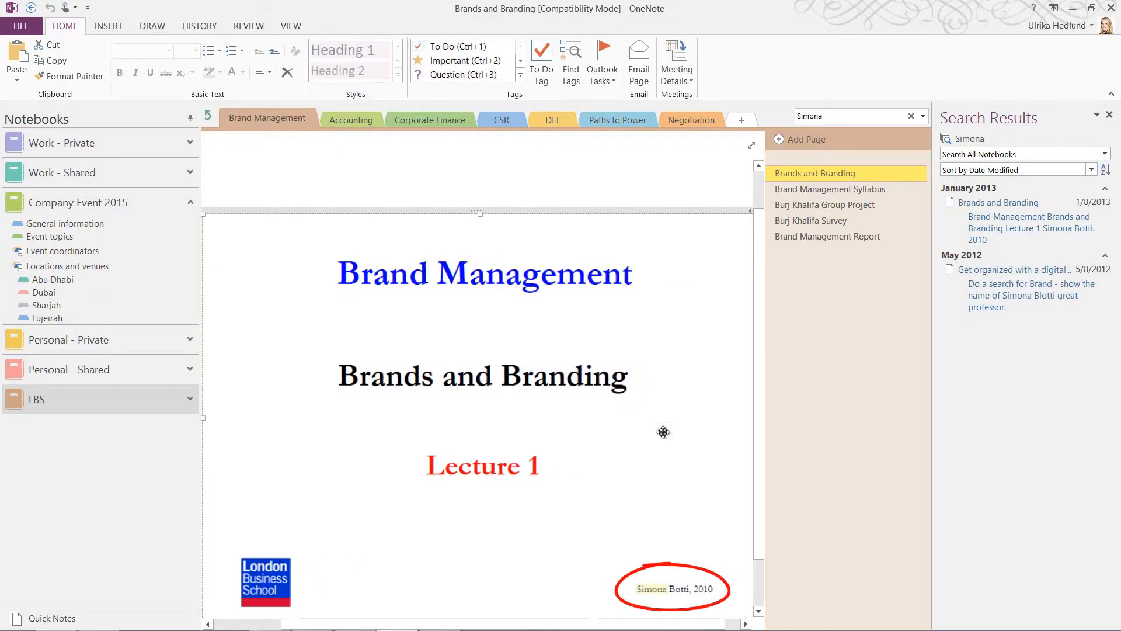